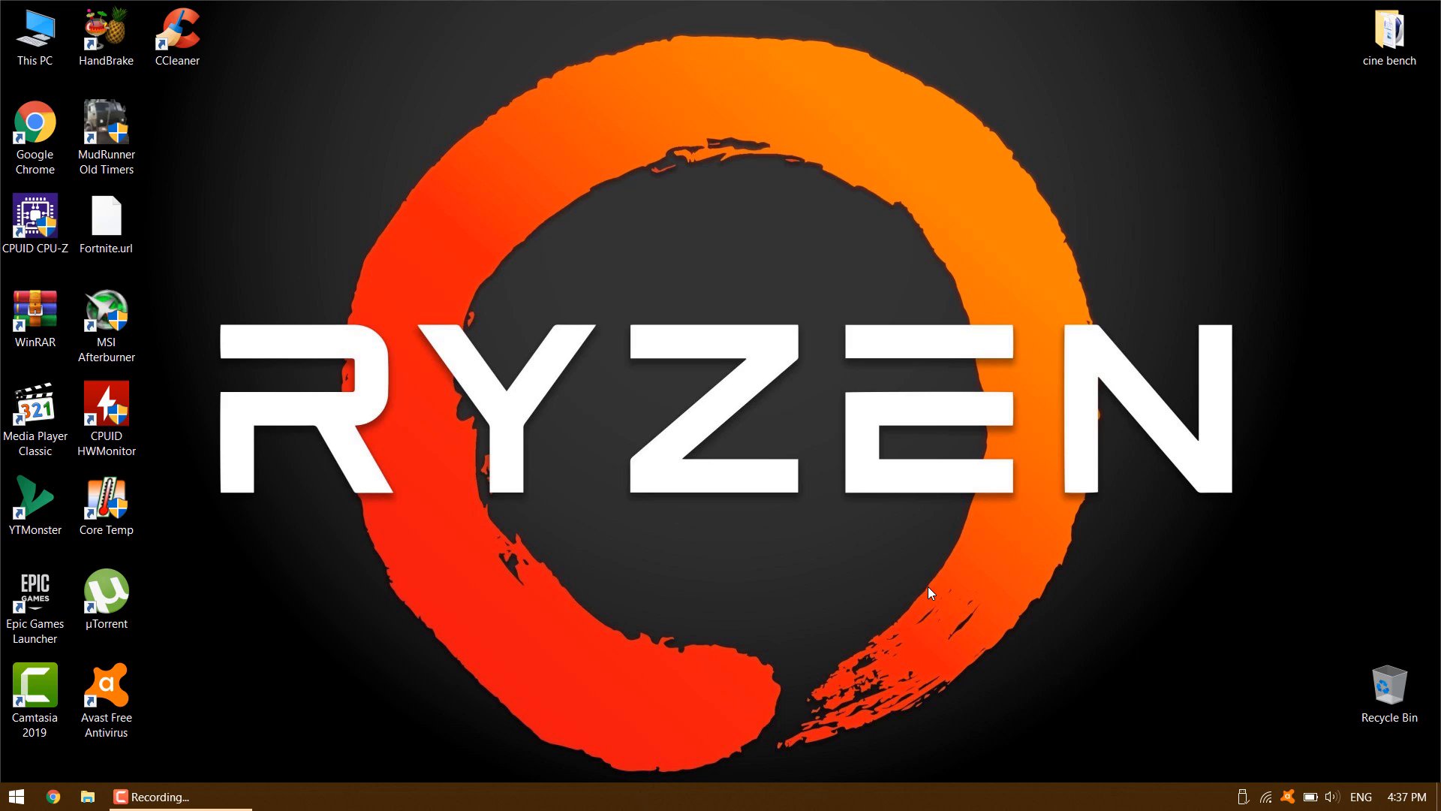
{"action": "mouse_move", "coordinate": [499, 644]}
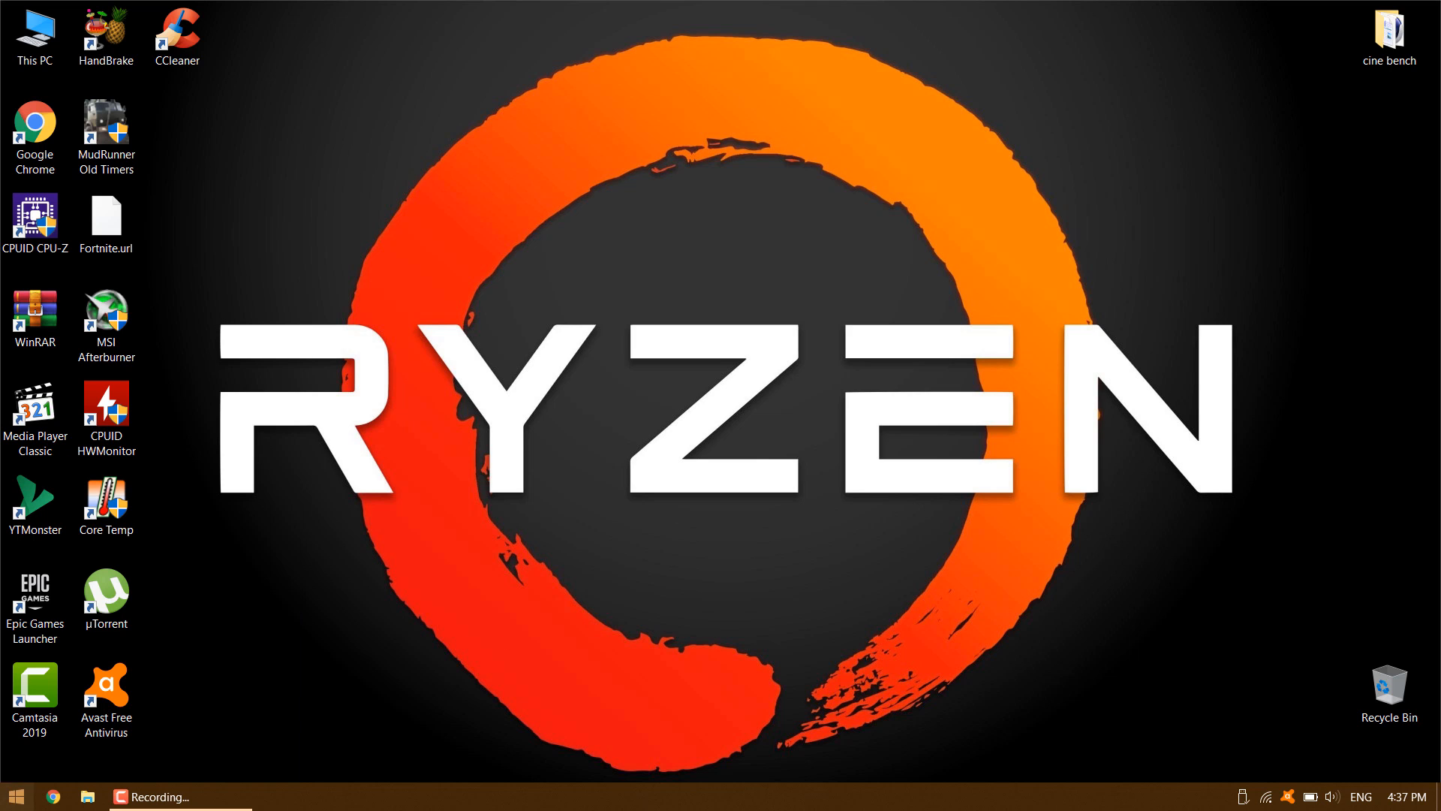
- Search for "device manager" in Windows Search and open it
{"action": "type", "text": "d"}
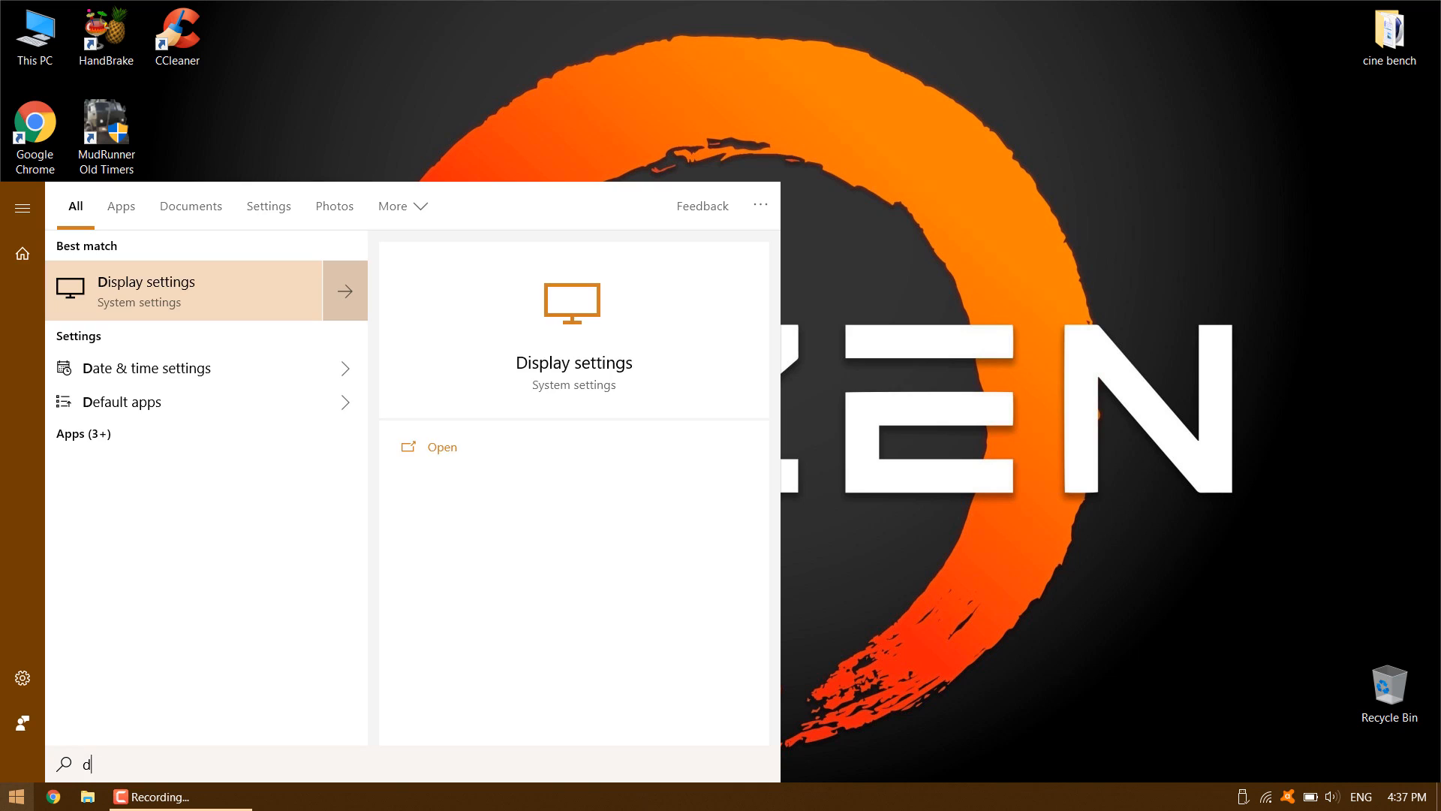
{"action": "type", "text": "evice m"}
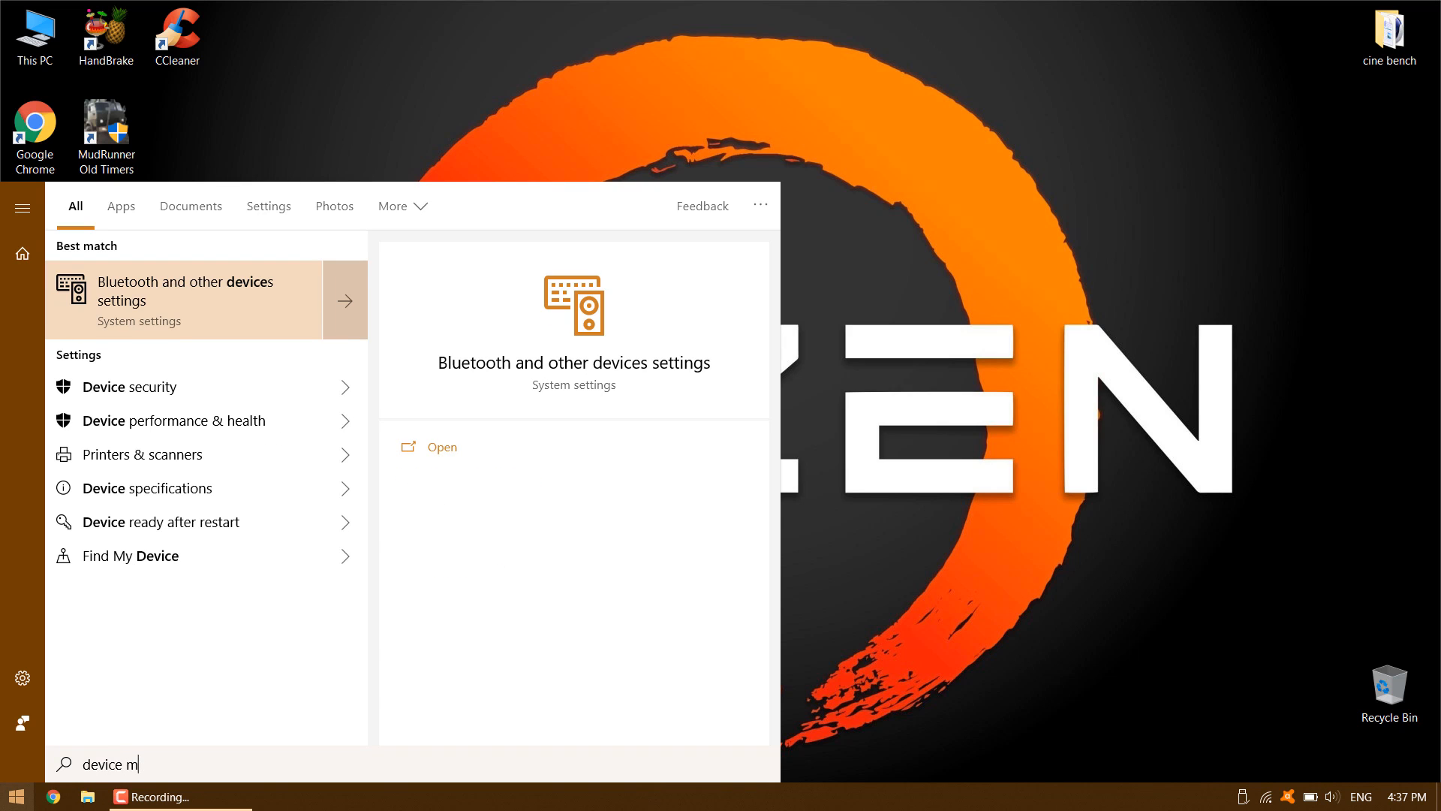
{"action": "type", "text": "anager"}
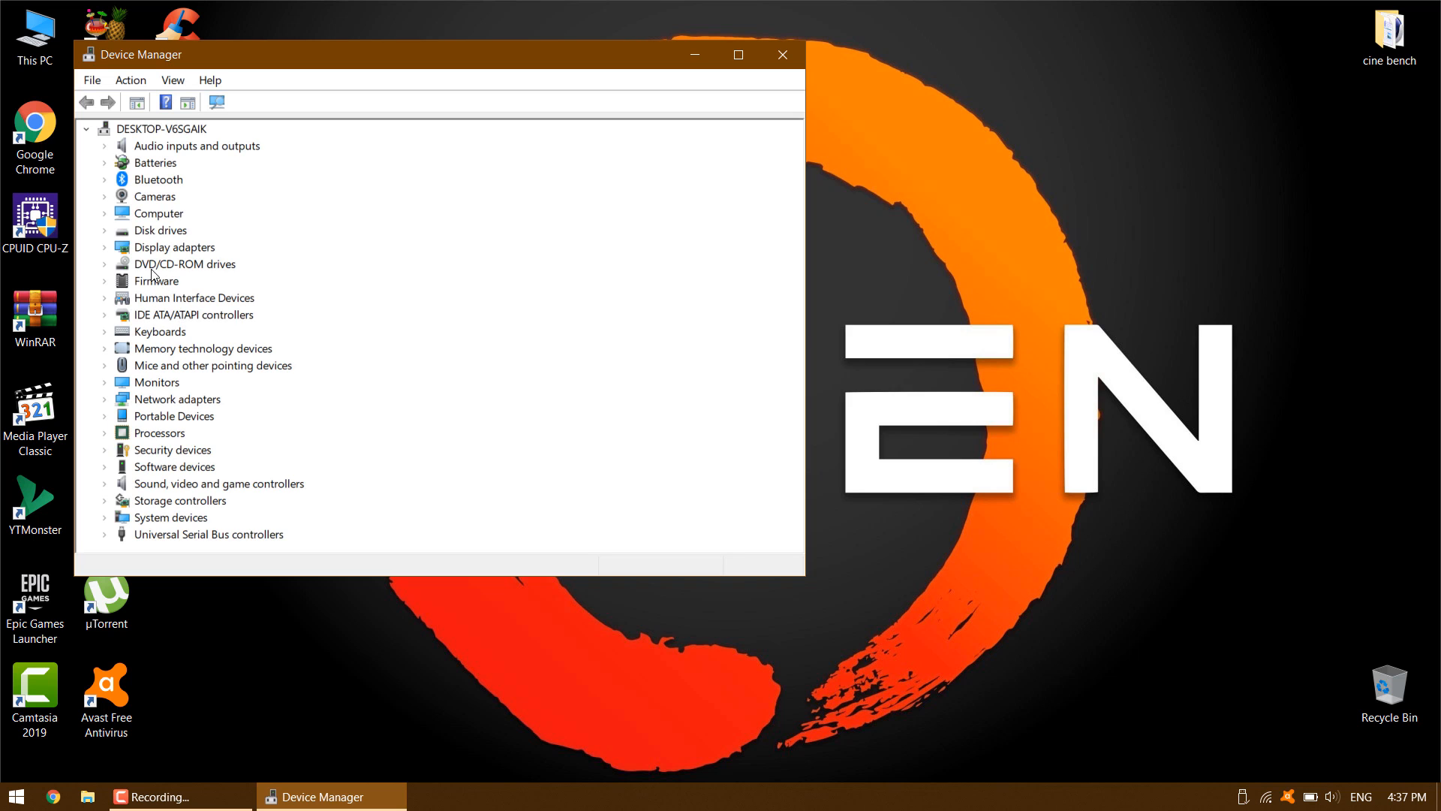
- Expand Batteries and select the Microsoft ACPI-Compliant Control Method Battery
{"action": "left_click", "coordinate": [104, 162]}
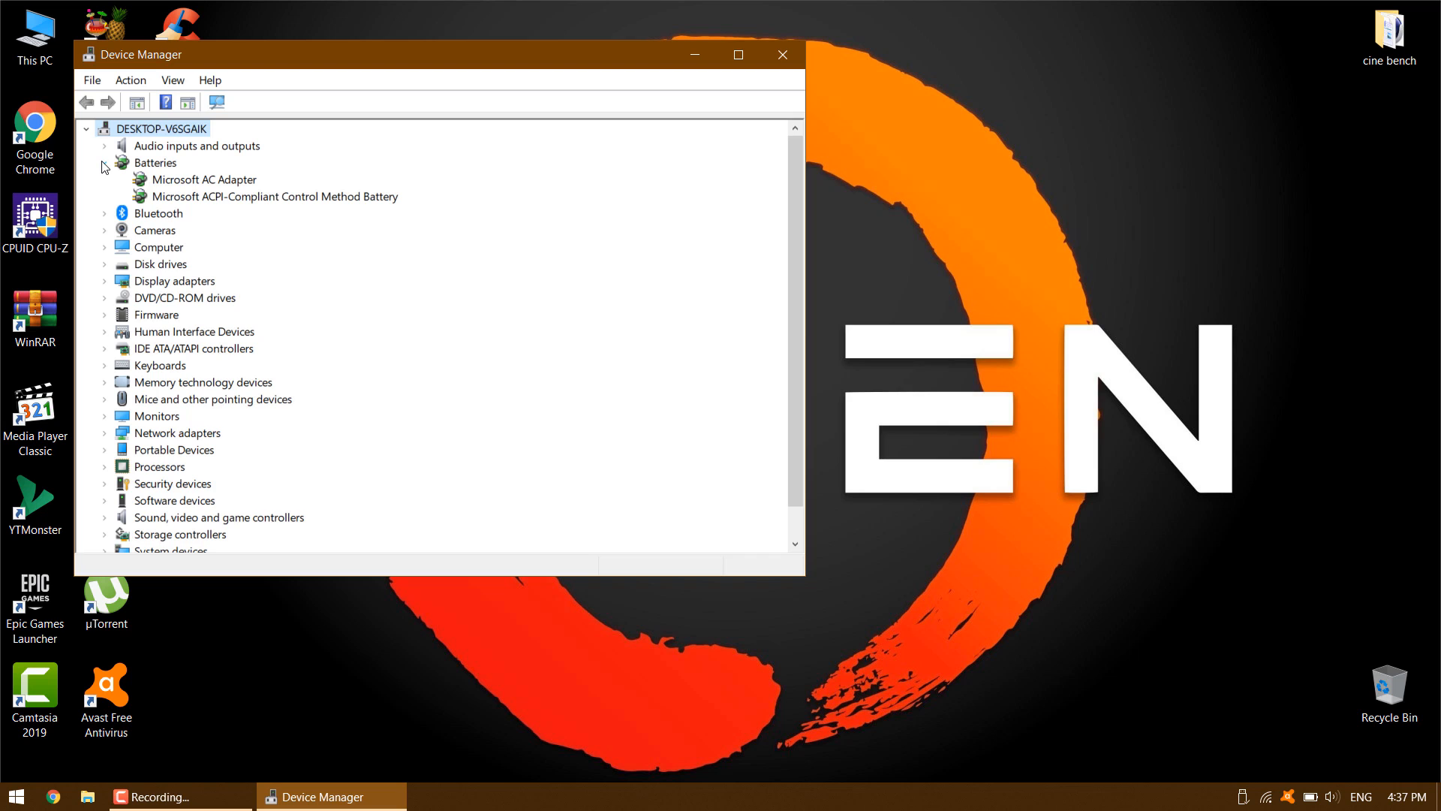
{"action": "left_click", "coordinate": [105, 163]}
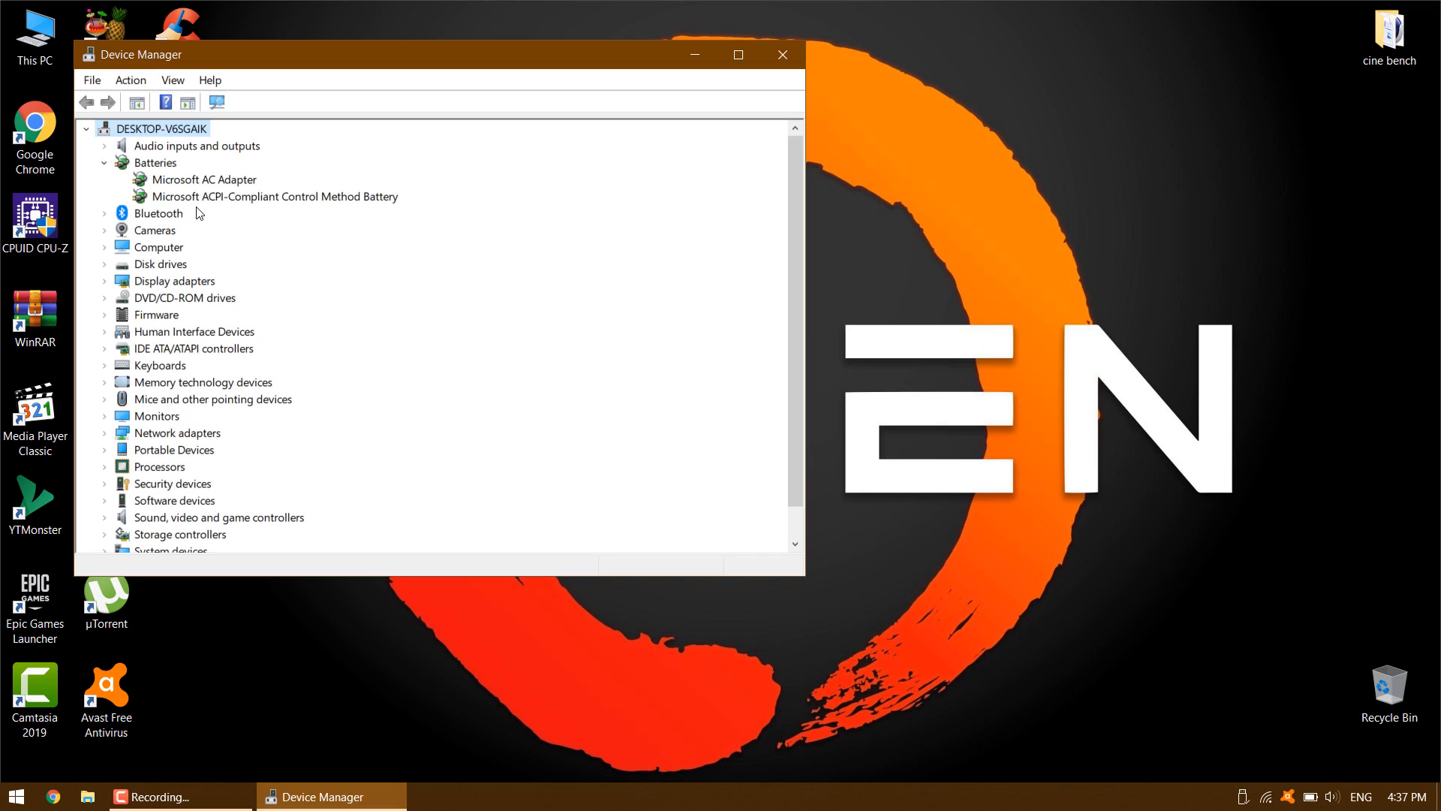
{"action": "mouse_move", "coordinate": [209, 209]}
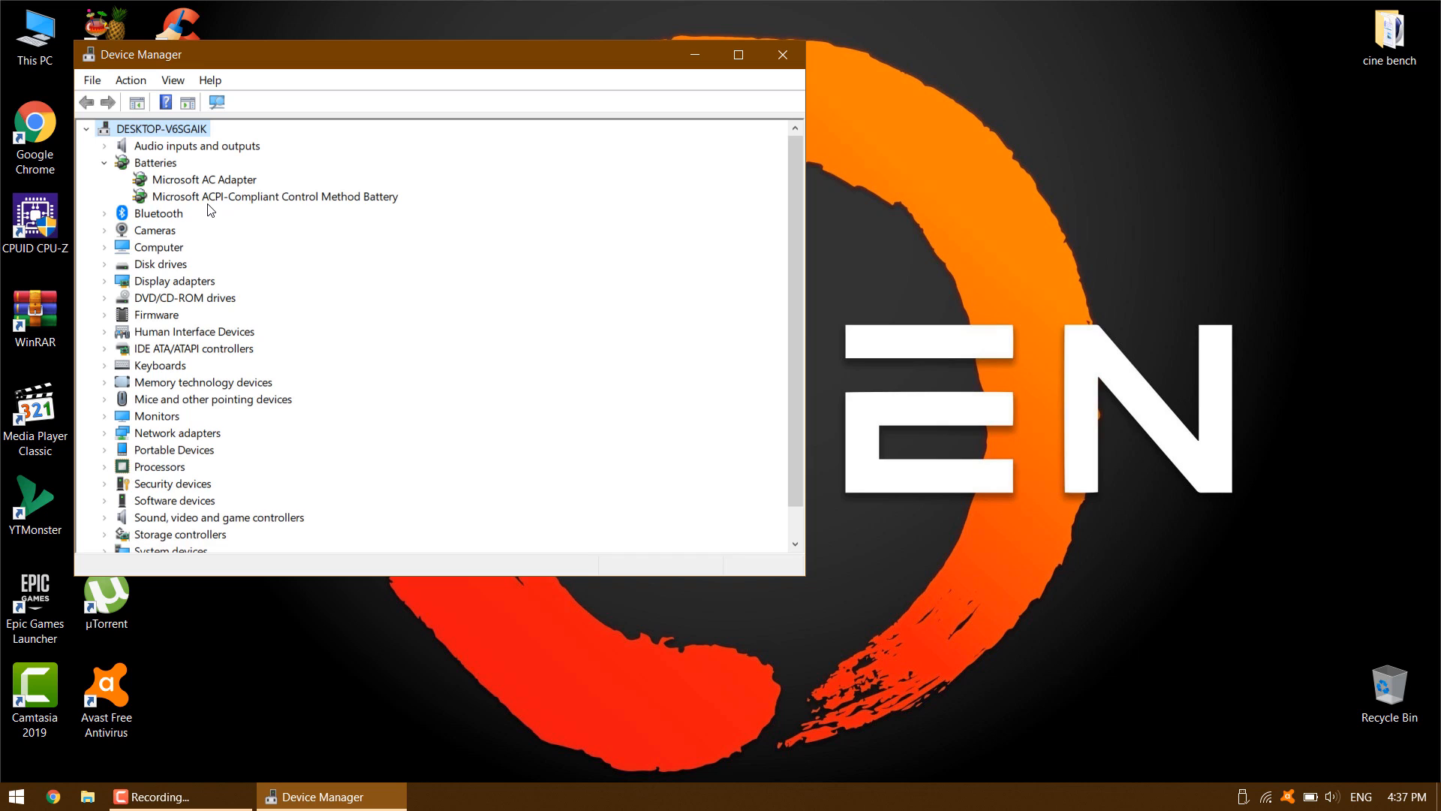
{"action": "left_click", "coordinate": [275, 196]}
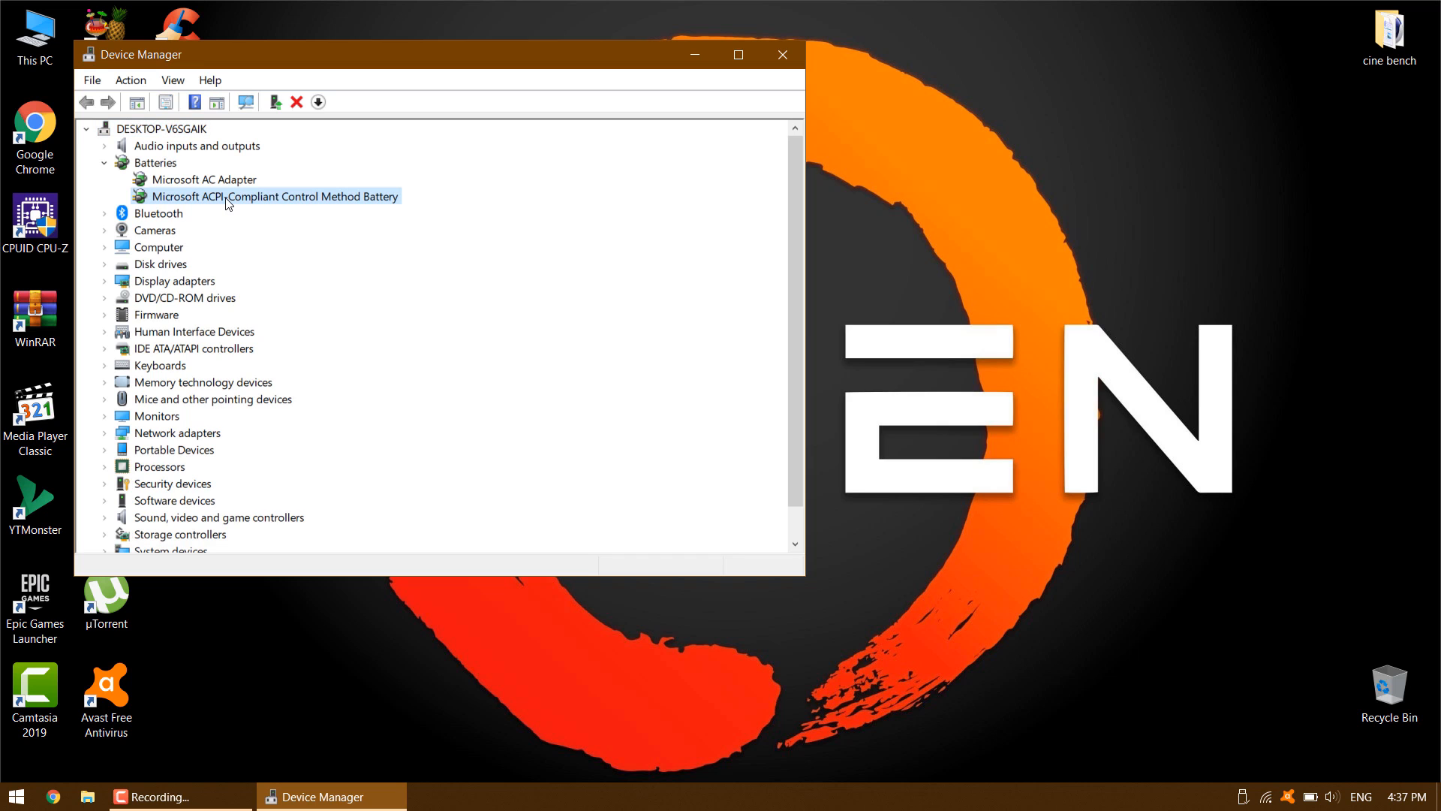
- Uninstall the Microsoft ACPI-Compliant Control Method Battery device and confirm
{"action": "right_click", "coordinate": [275, 196]}
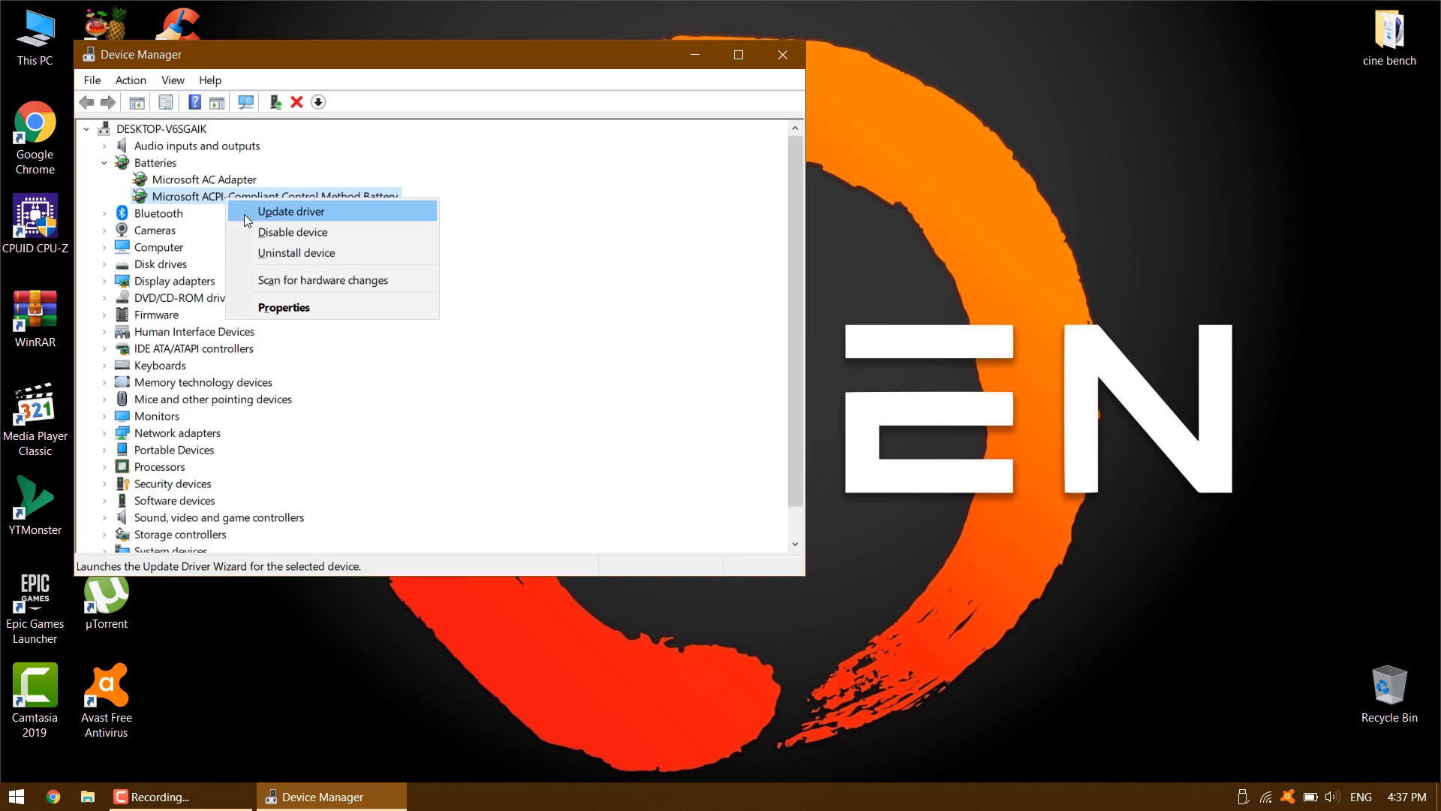
{"action": "mouse_move", "coordinate": [269, 255]}
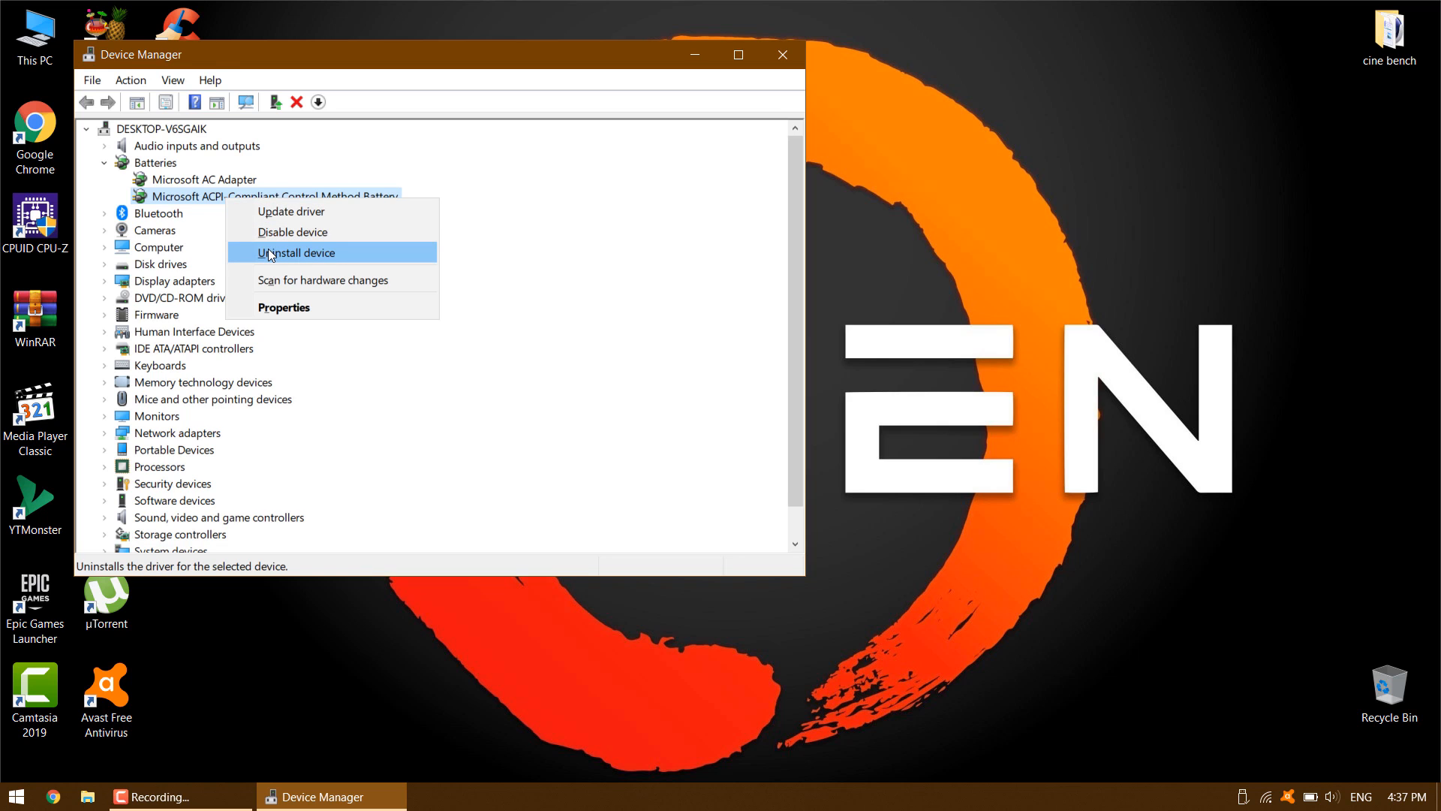
{"action": "left_click", "coordinate": [295, 252]}
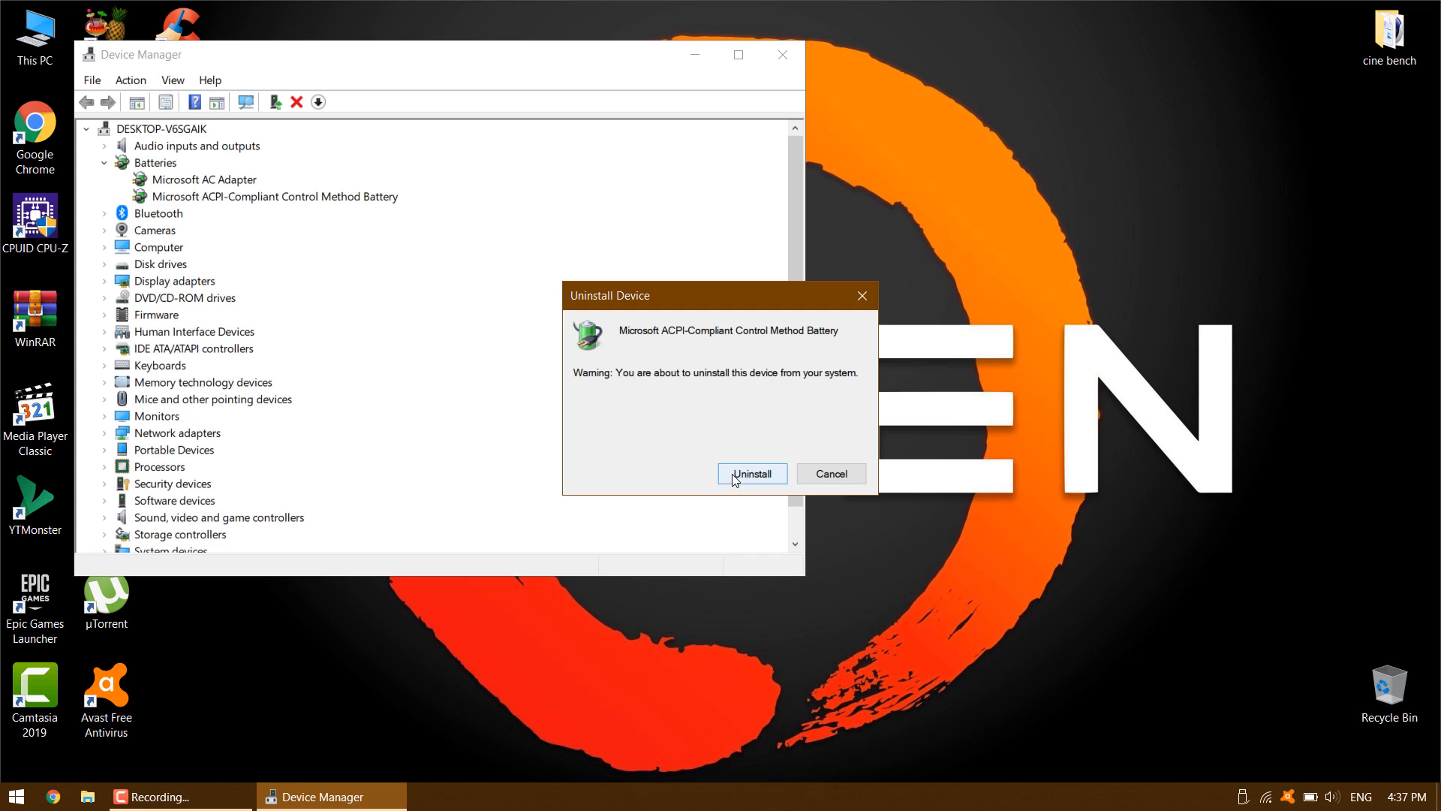
{"action": "left_click", "coordinate": [751, 474]}
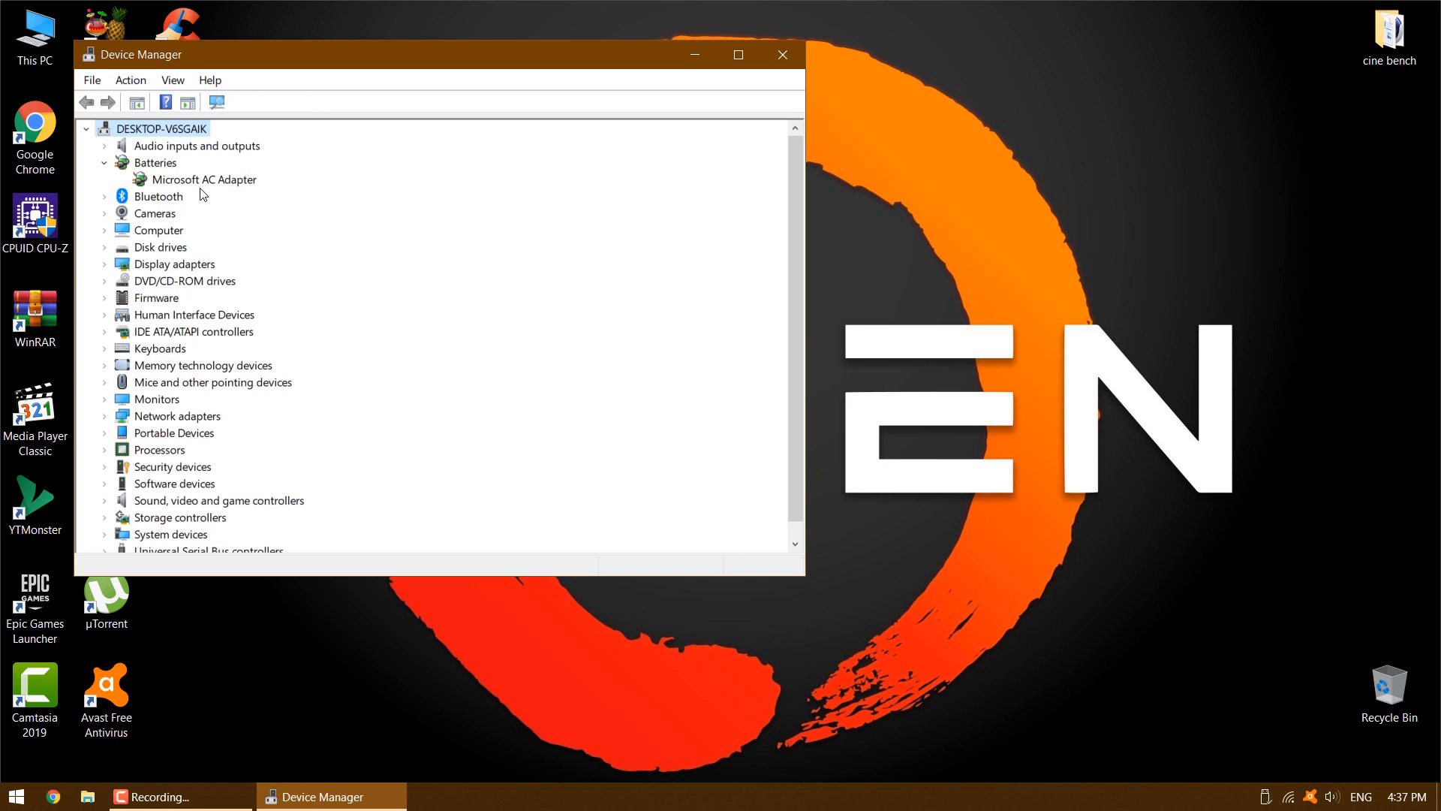
- Uninstall the Microsoft AC Adapter, confirm removal, and close Device Manager
{"action": "left_click", "coordinate": [205, 179]}
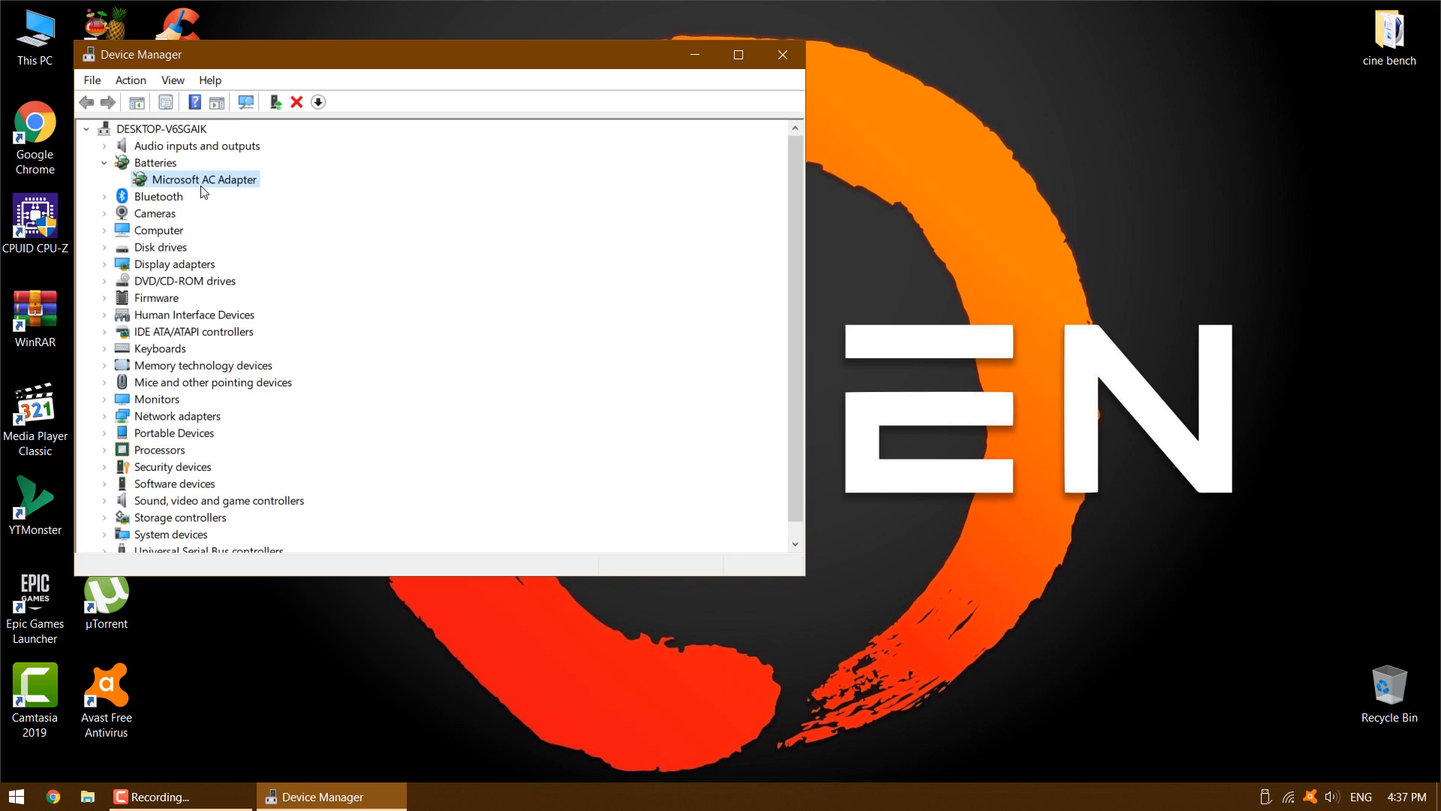
{"action": "right_click", "coordinate": [200, 179]}
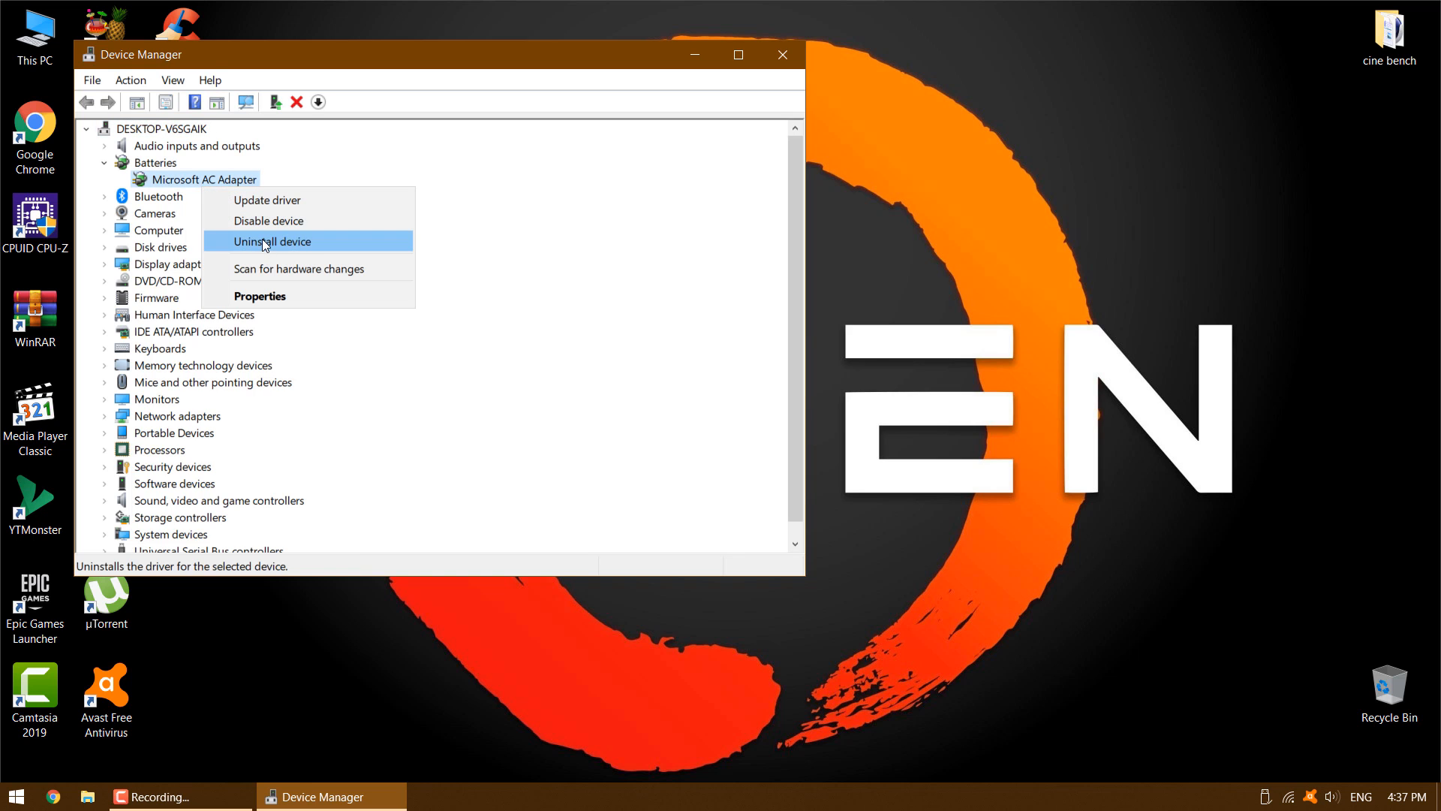
{"action": "left_click", "coordinate": [271, 241]}
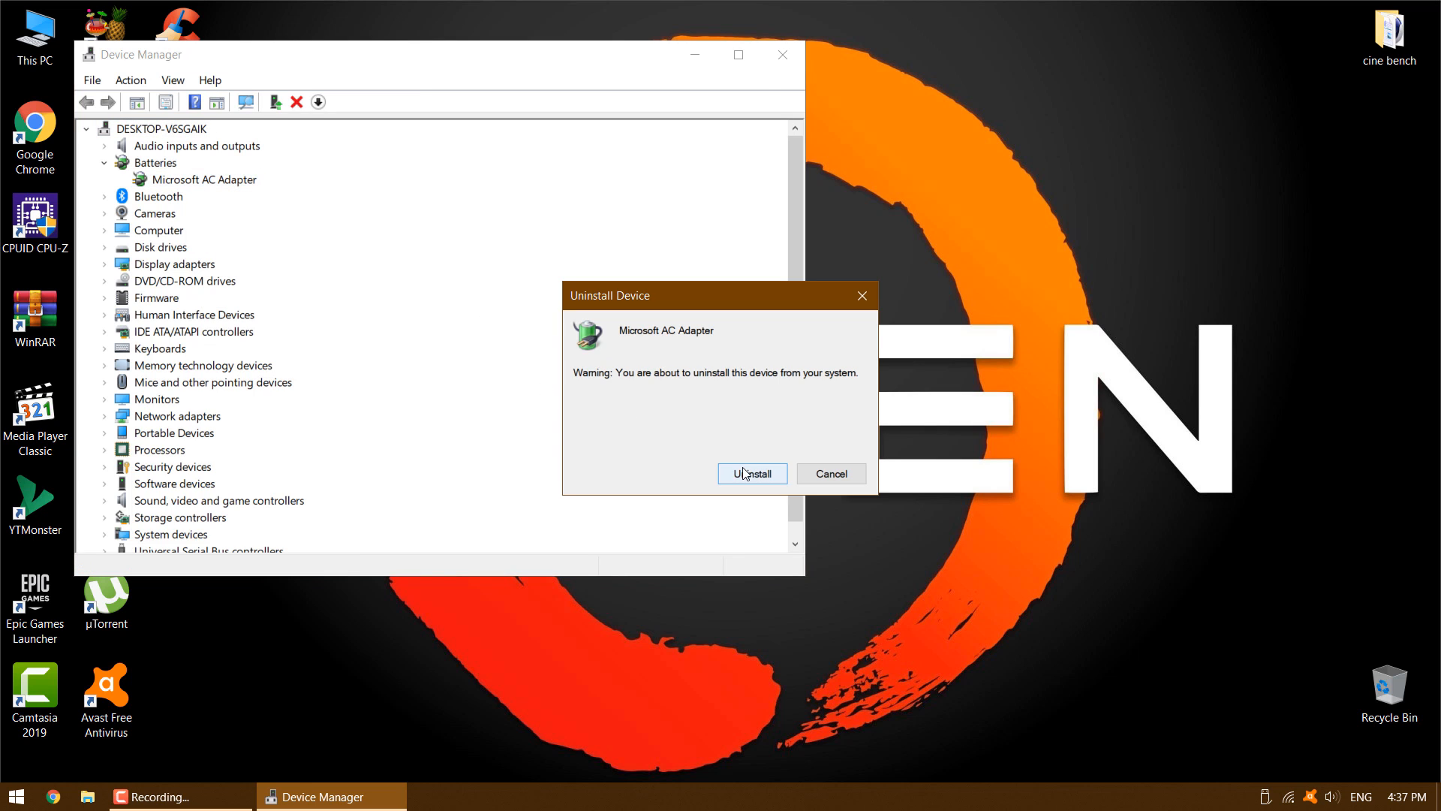
{"action": "left_click", "coordinate": [751, 473]}
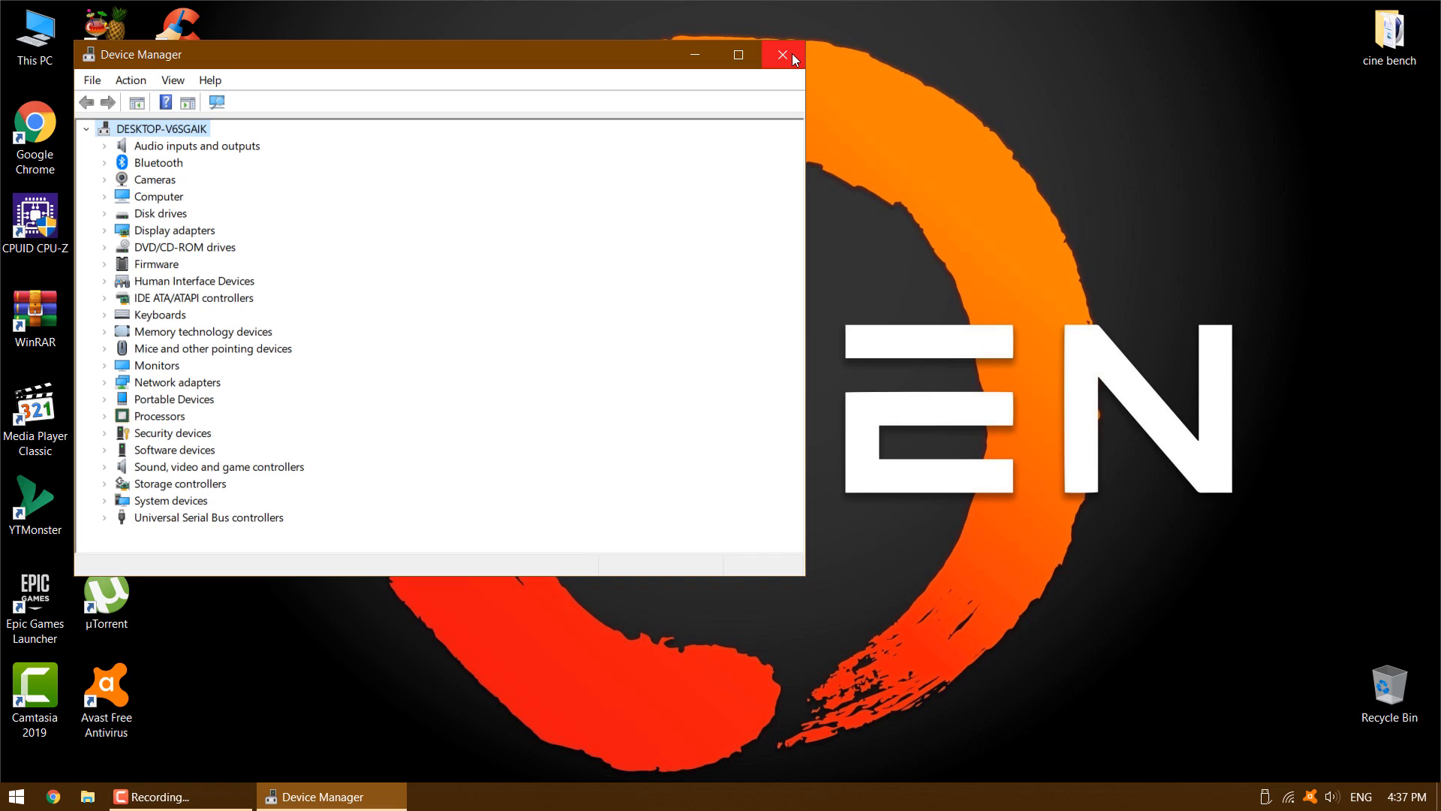
{"action": "left_click", "coordinate": [780, 54]}
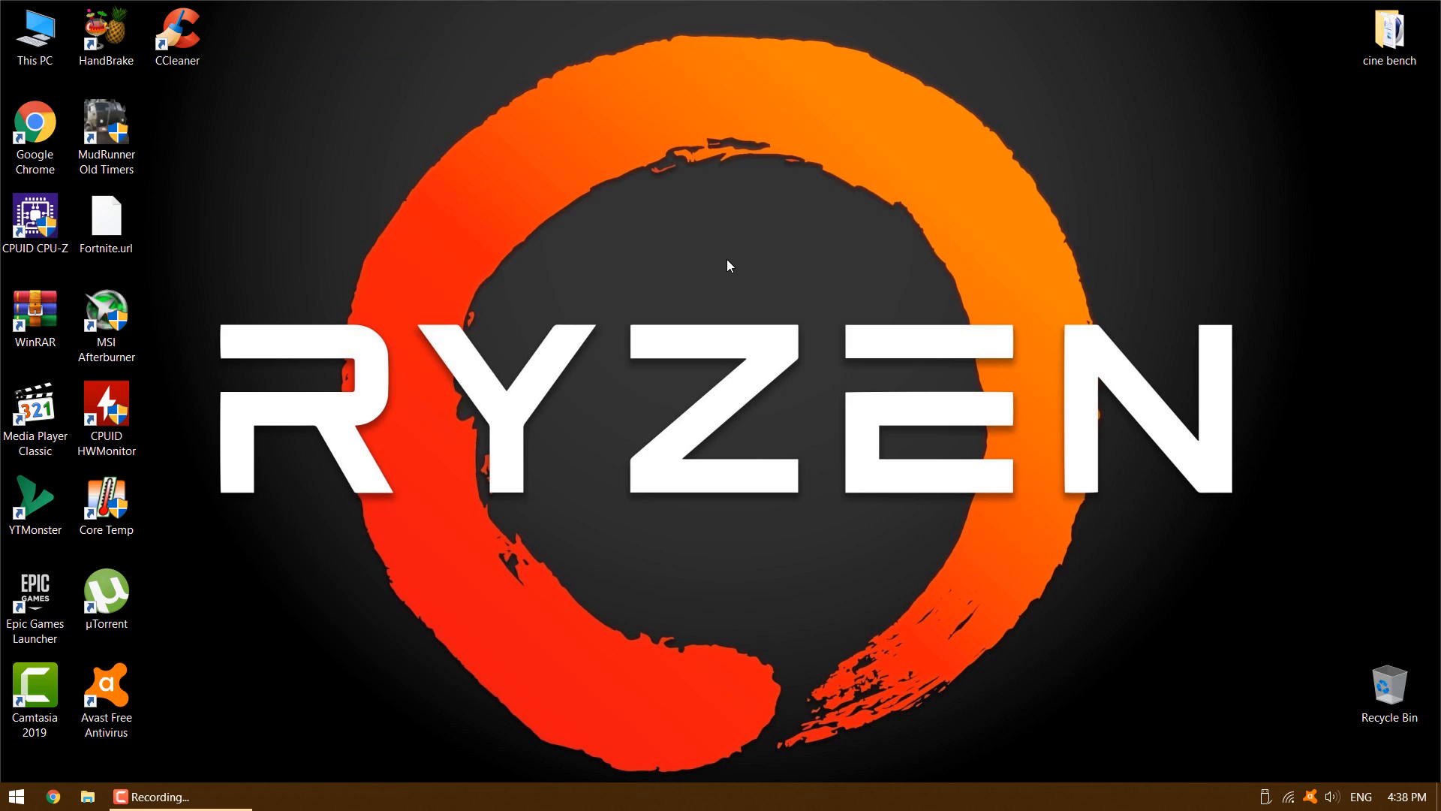